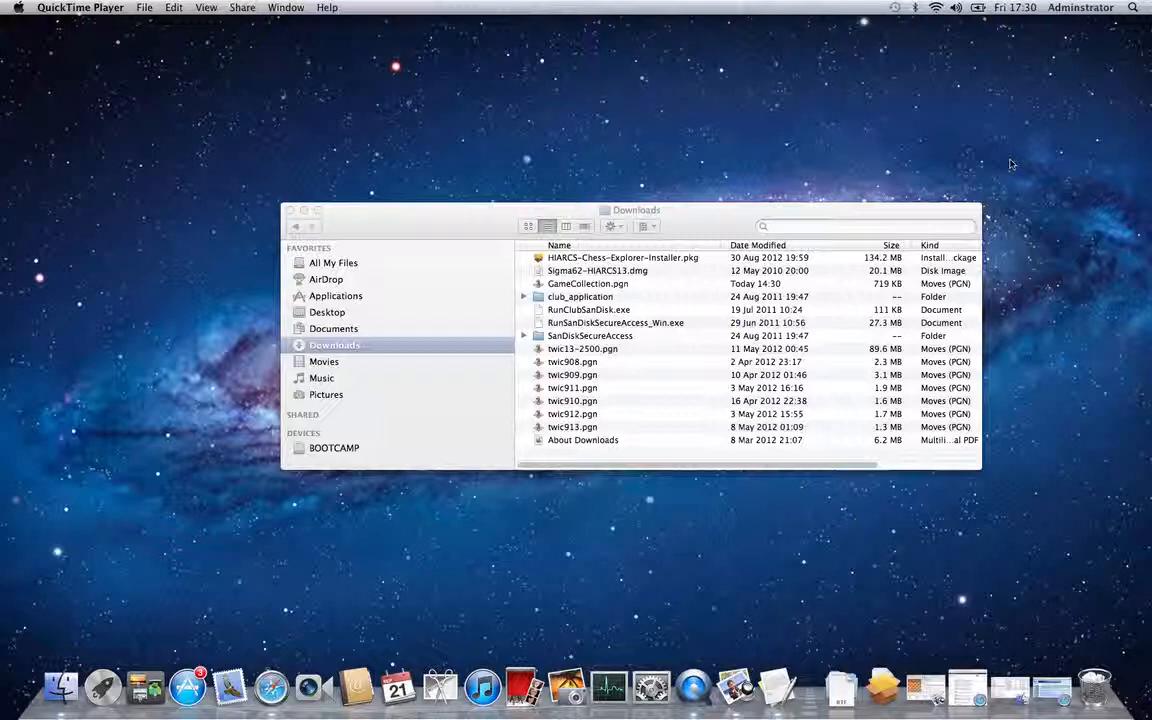
mouse_move(607, 267)
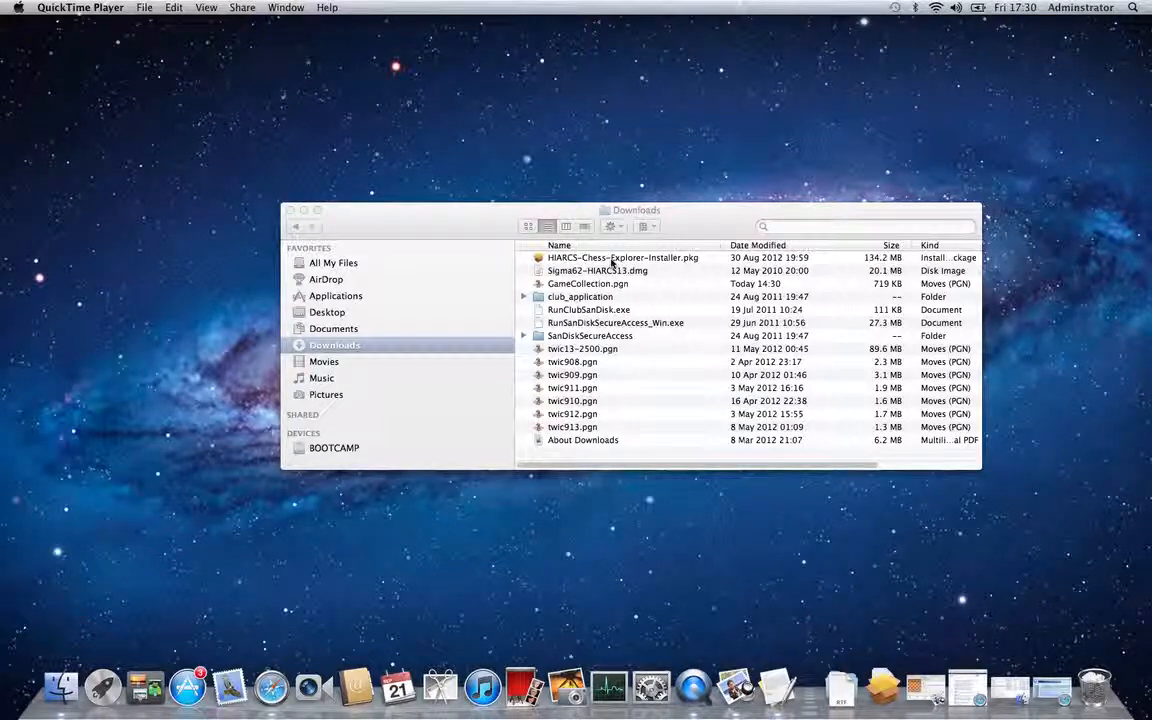
Step: Launch HIARCS-Chess-Explorer-Installer.pkg from the Downloads folder
double_click(622, 258)
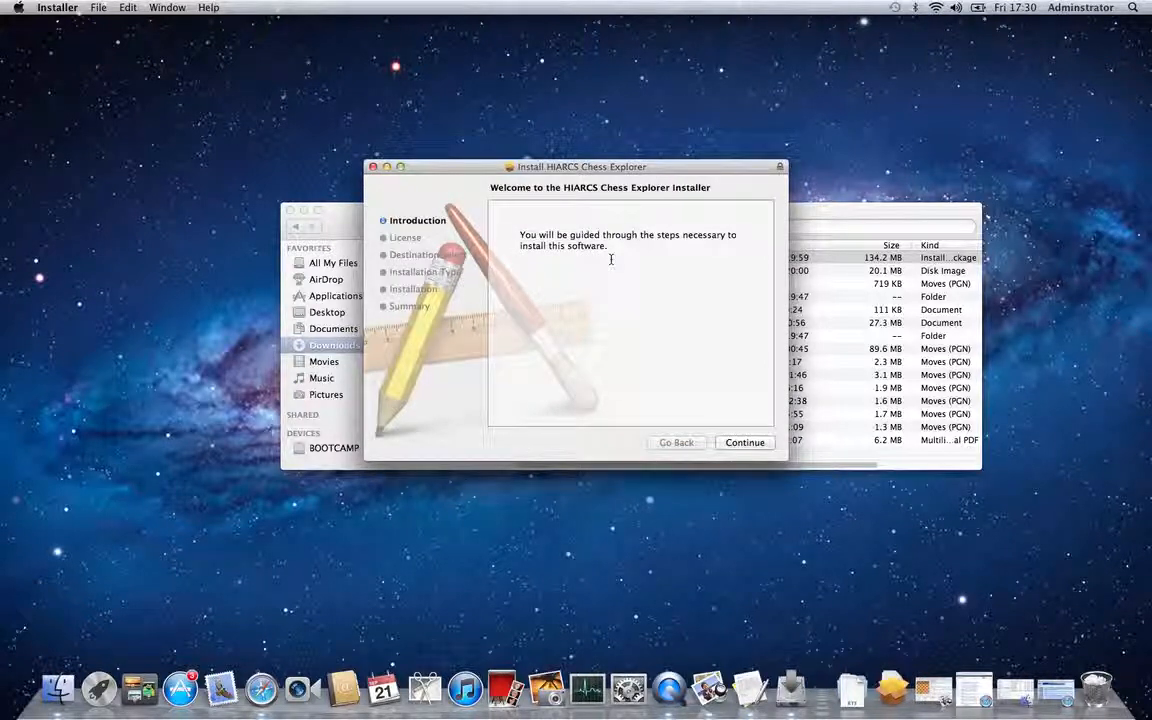
mouse_move(658, 141)
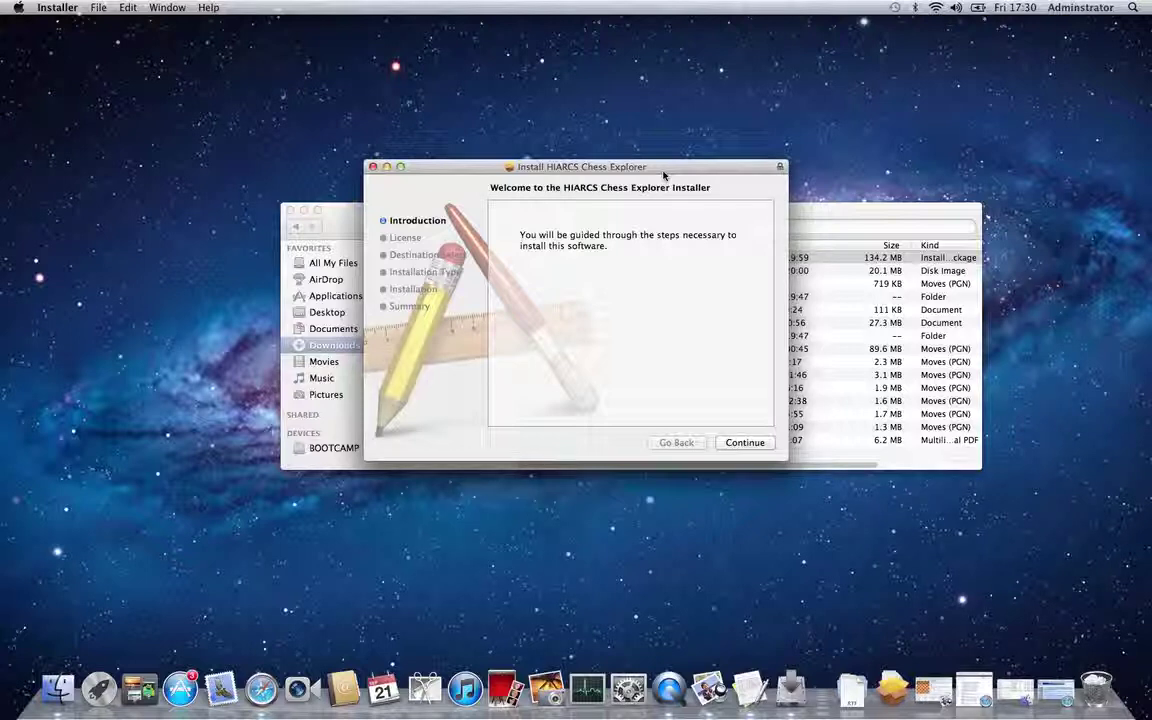
mouse_move(516, 195)
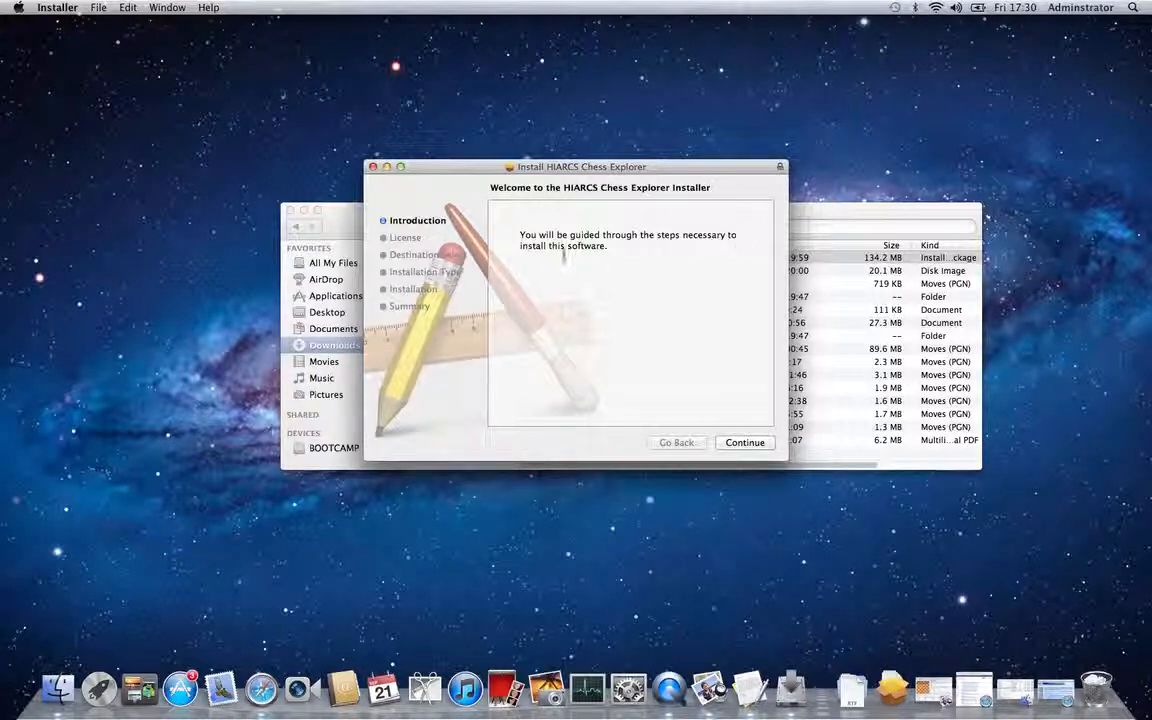
mouse_move(614, 255)
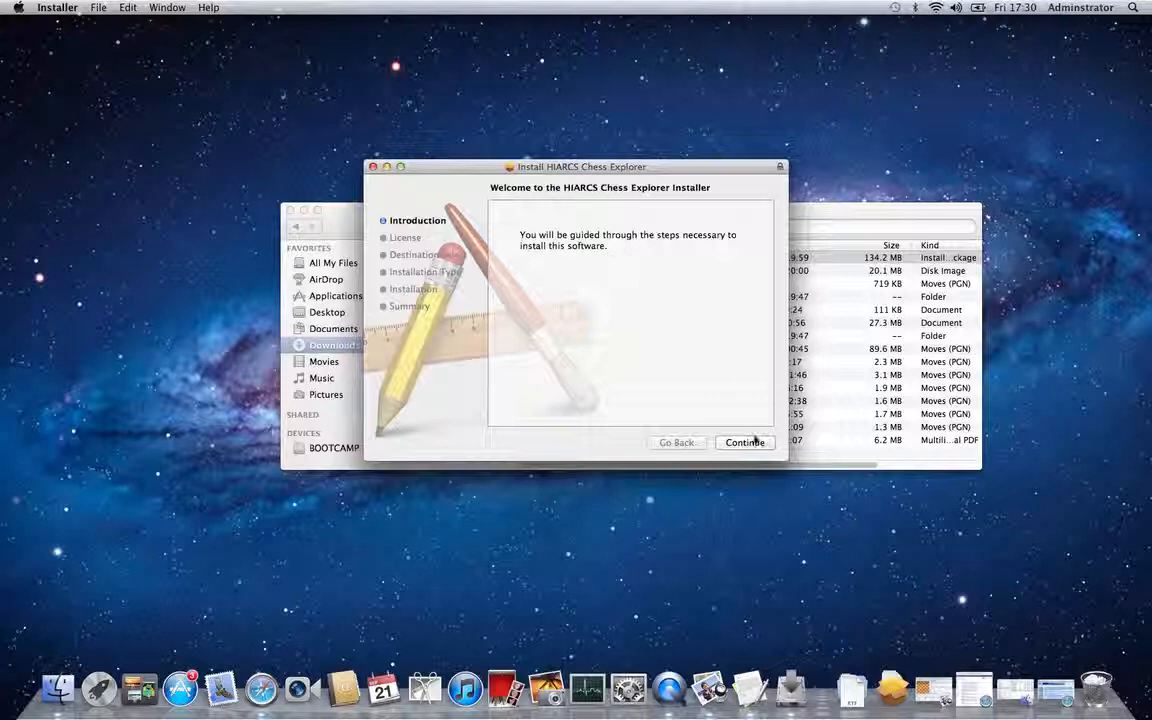
Step: Continue past the installer's welcome introduction to the license agreement
left_click(745, 442)
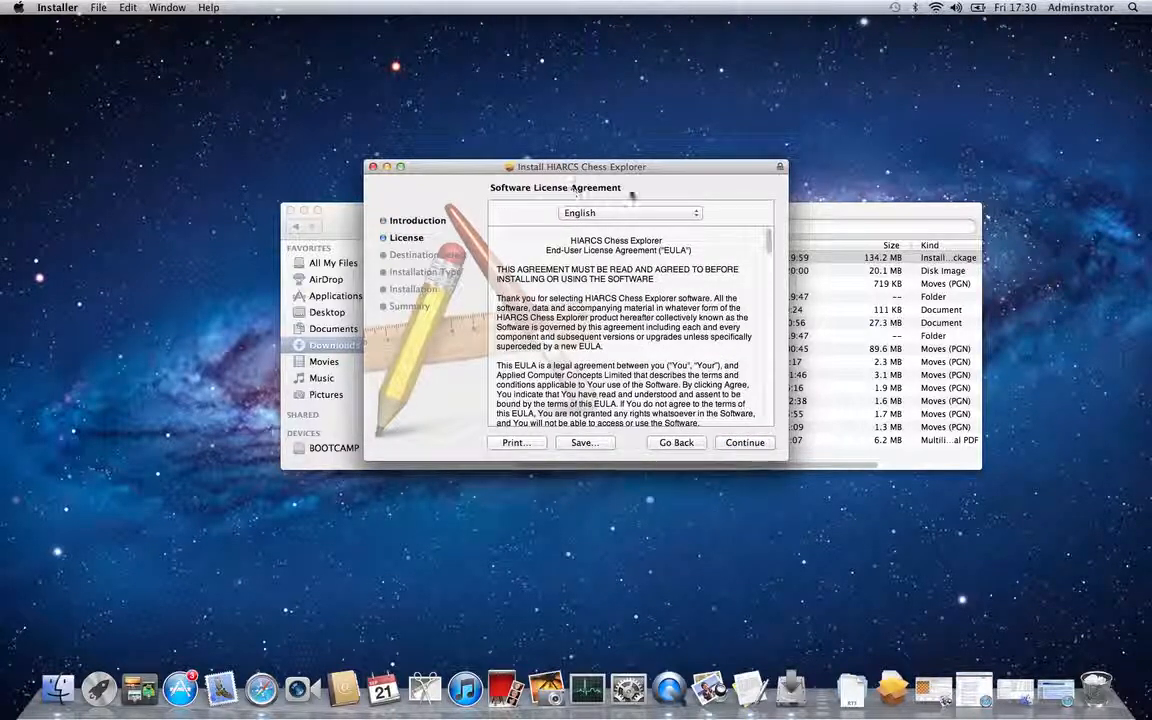
Step: Read through and agree to the HIARCS Chess Explorer software license
scroll("down", 3)
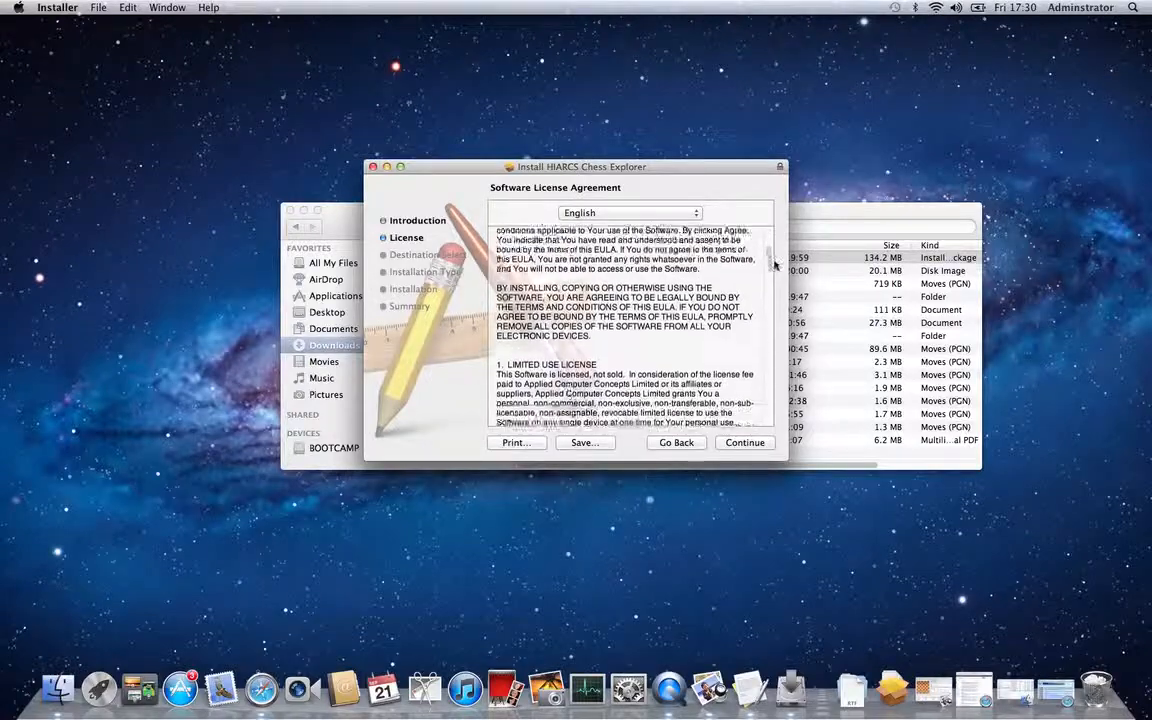
scroll("down", 3)
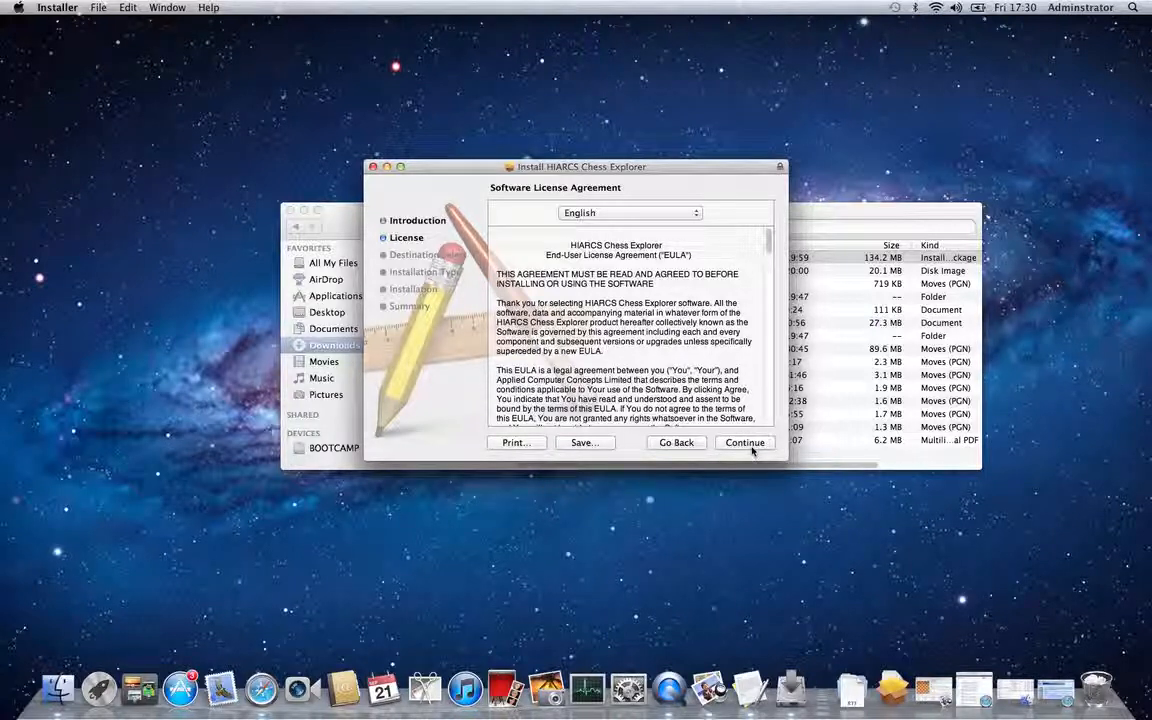
left_click(744, 442)
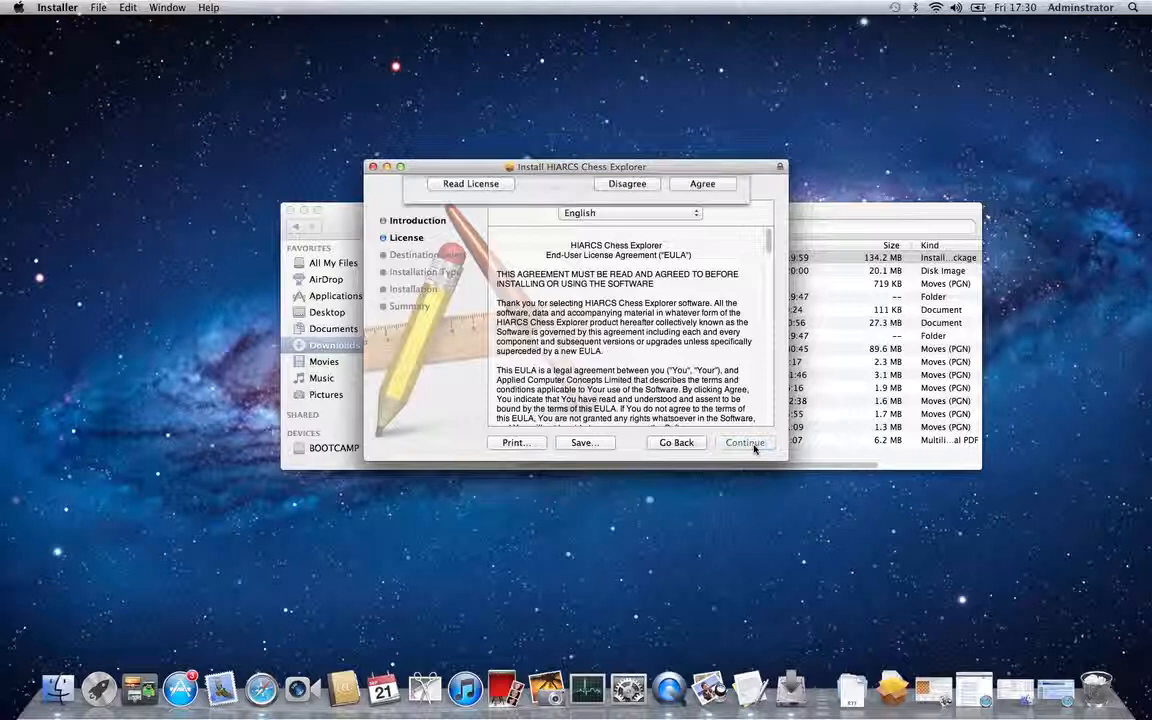
left_click(745, 442)
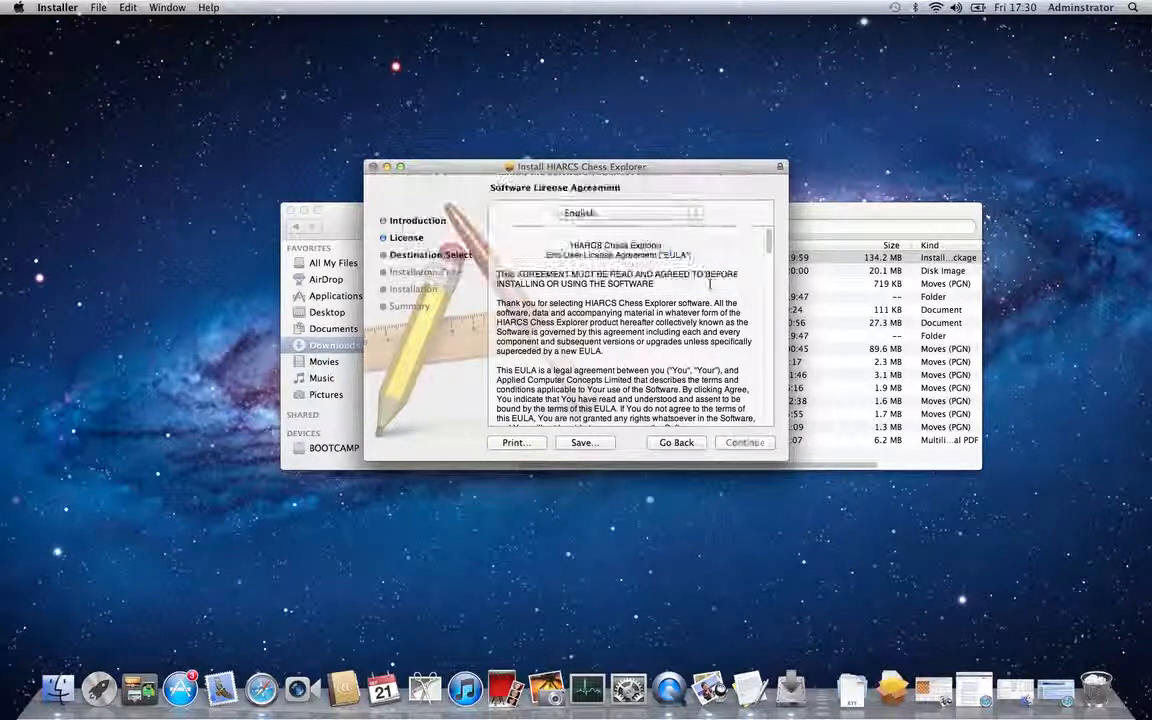
left_click(744, 442)
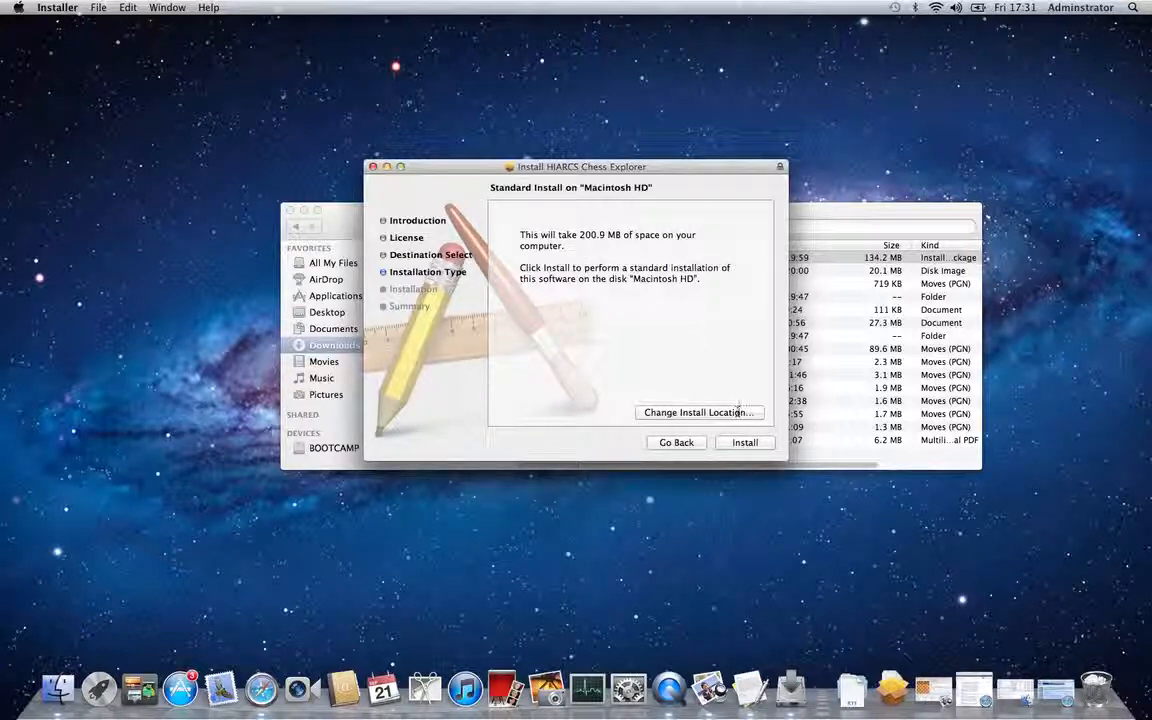
mouse_move(735, 303)
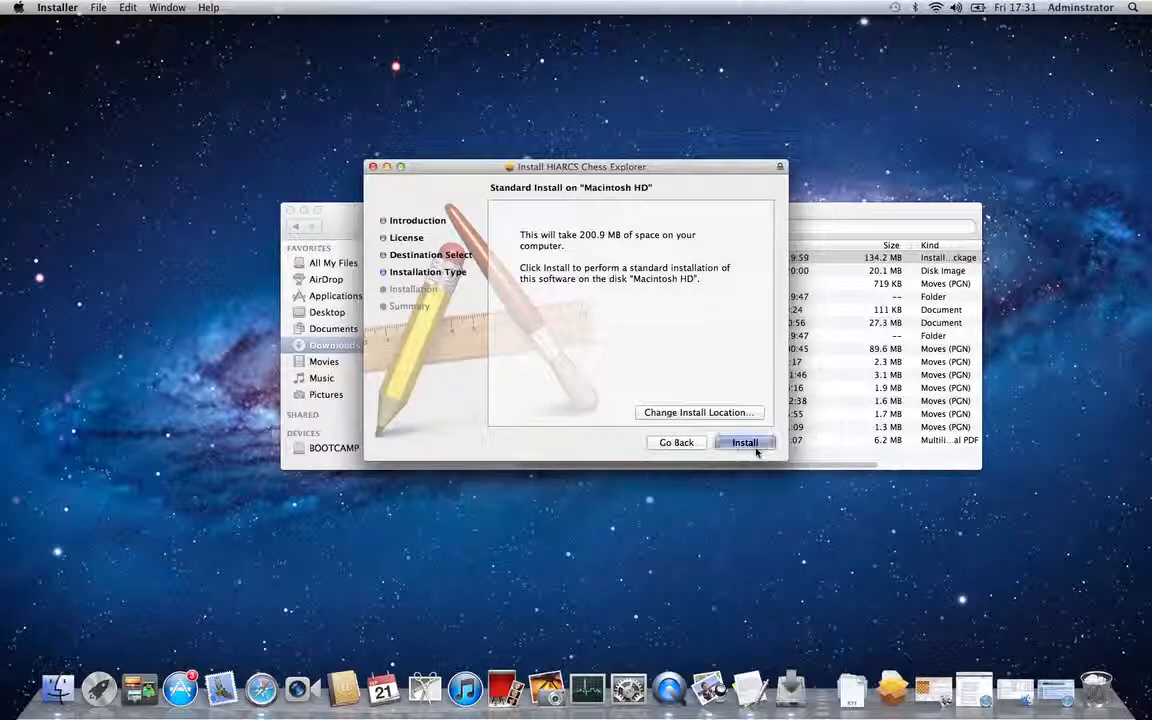
Step: Begin the standard install on Macintosh HD
left_click(744, 442)
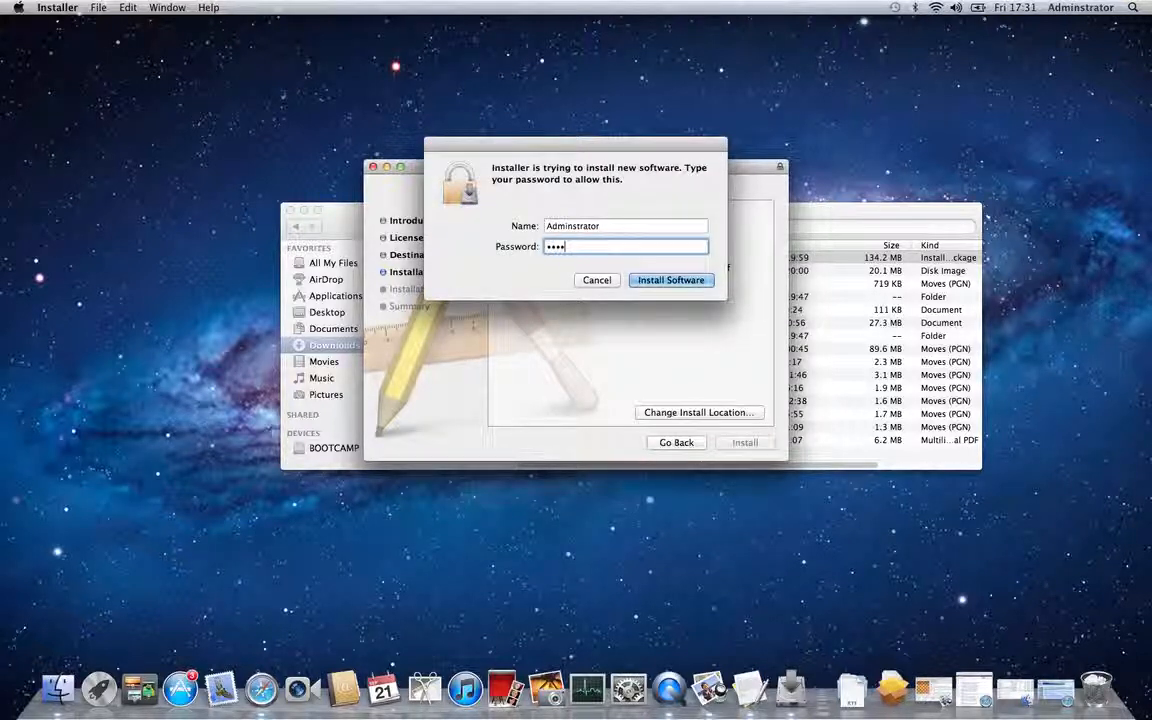
Step: Authorise with the admin password and close the installer after success
type("••")
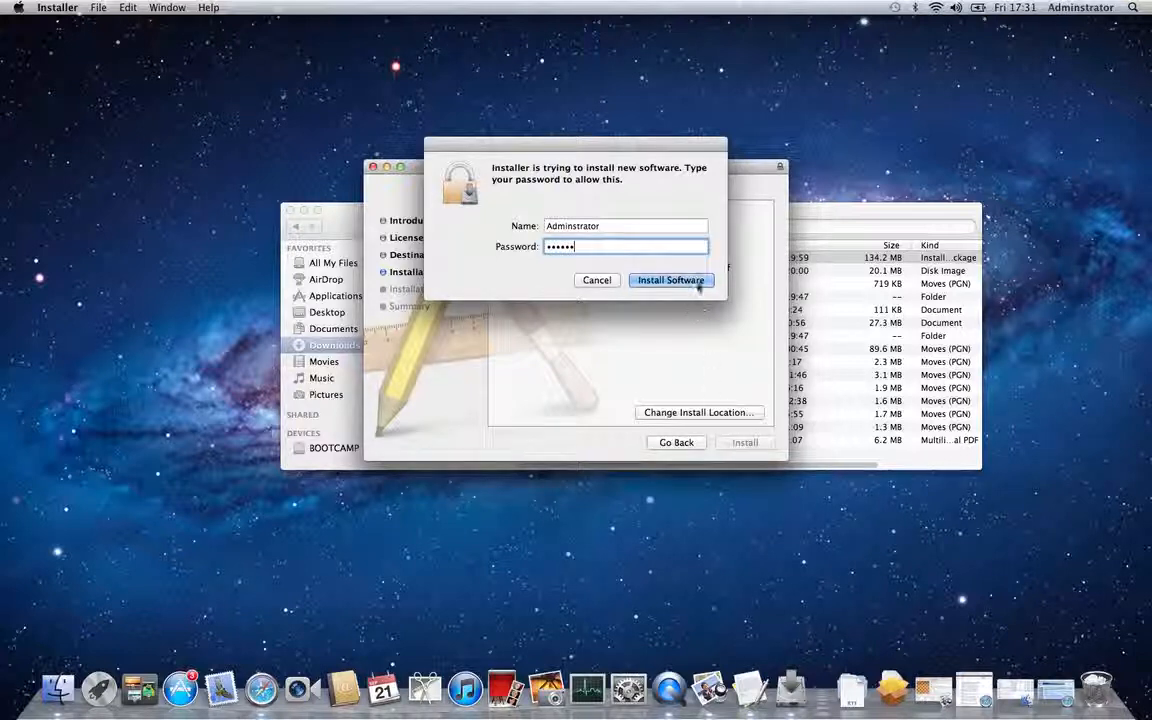
left_click(670, 280)
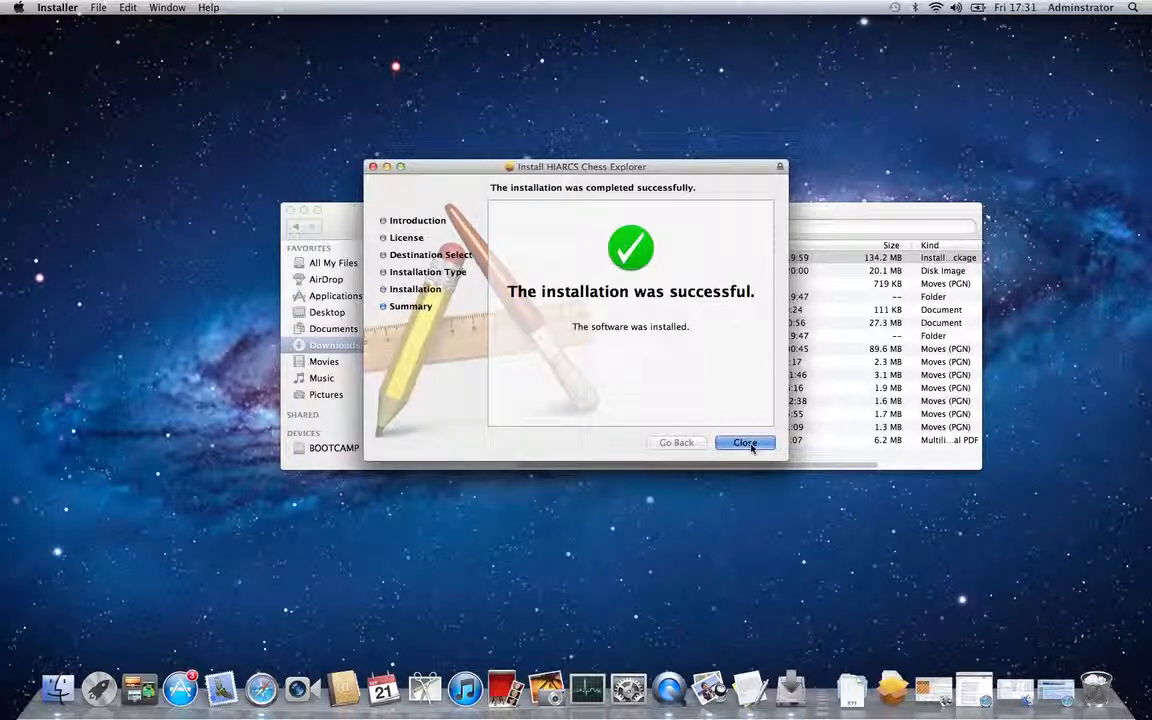
left_click(745, 443)
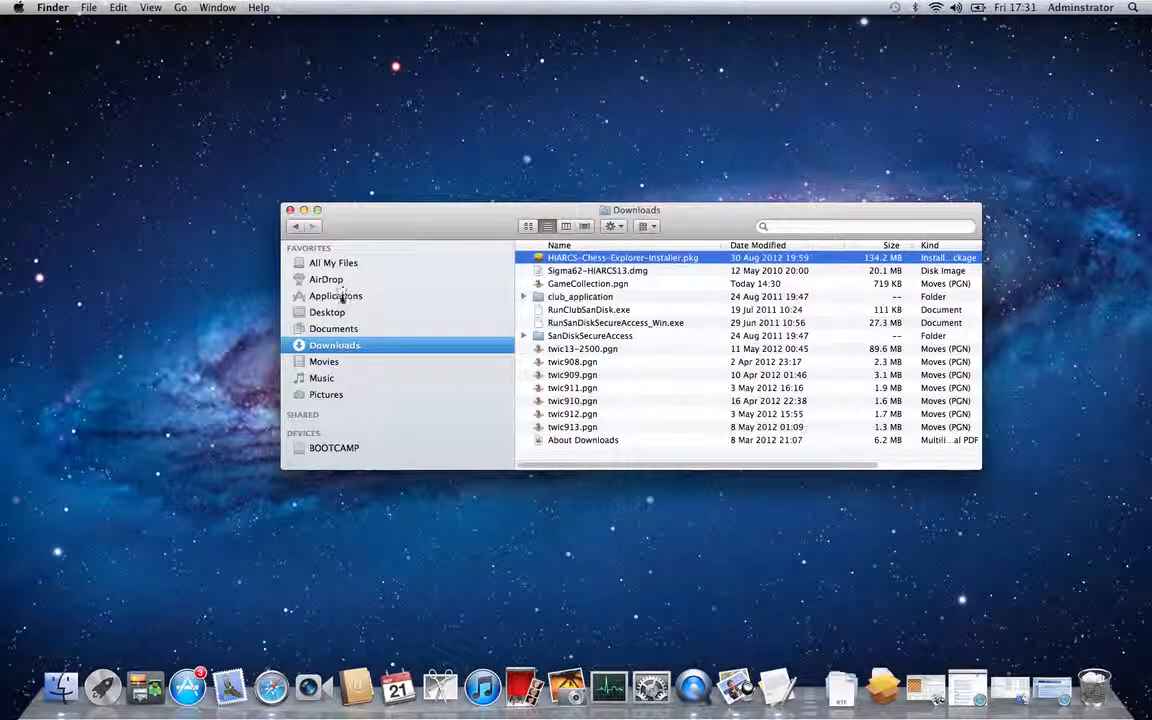
Step: Open Applications in Finder and select HIARCS Chess Explorer
left_click(336, 296)
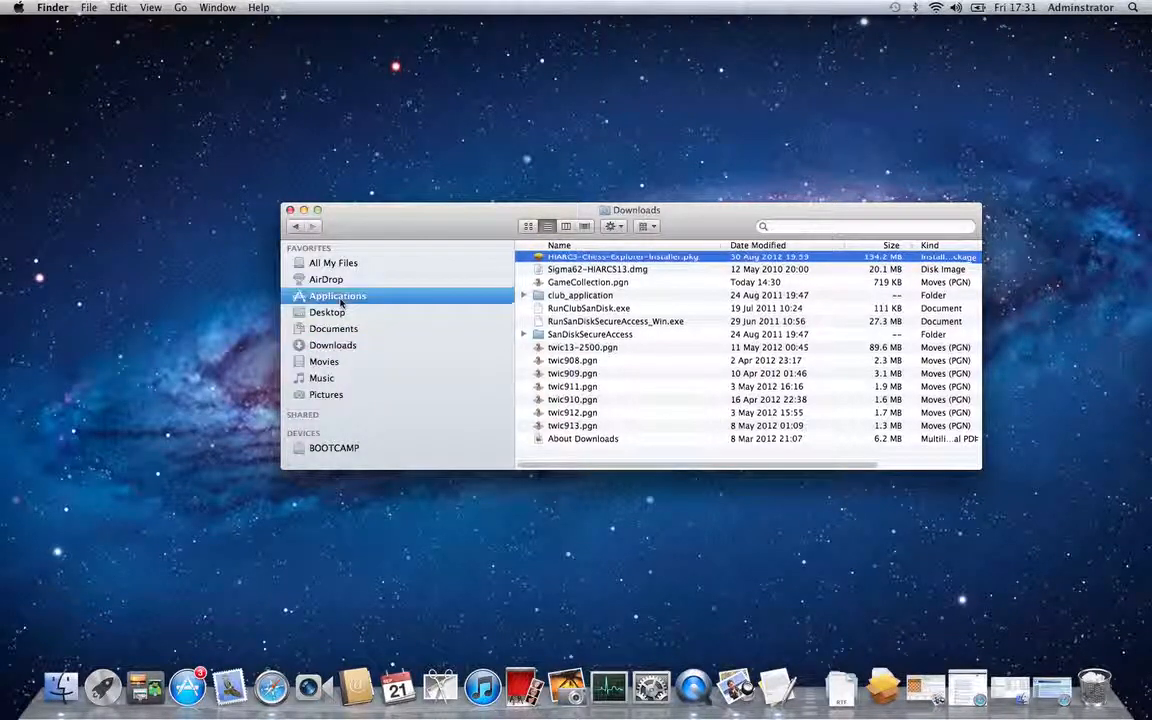
left_click(337, 295)
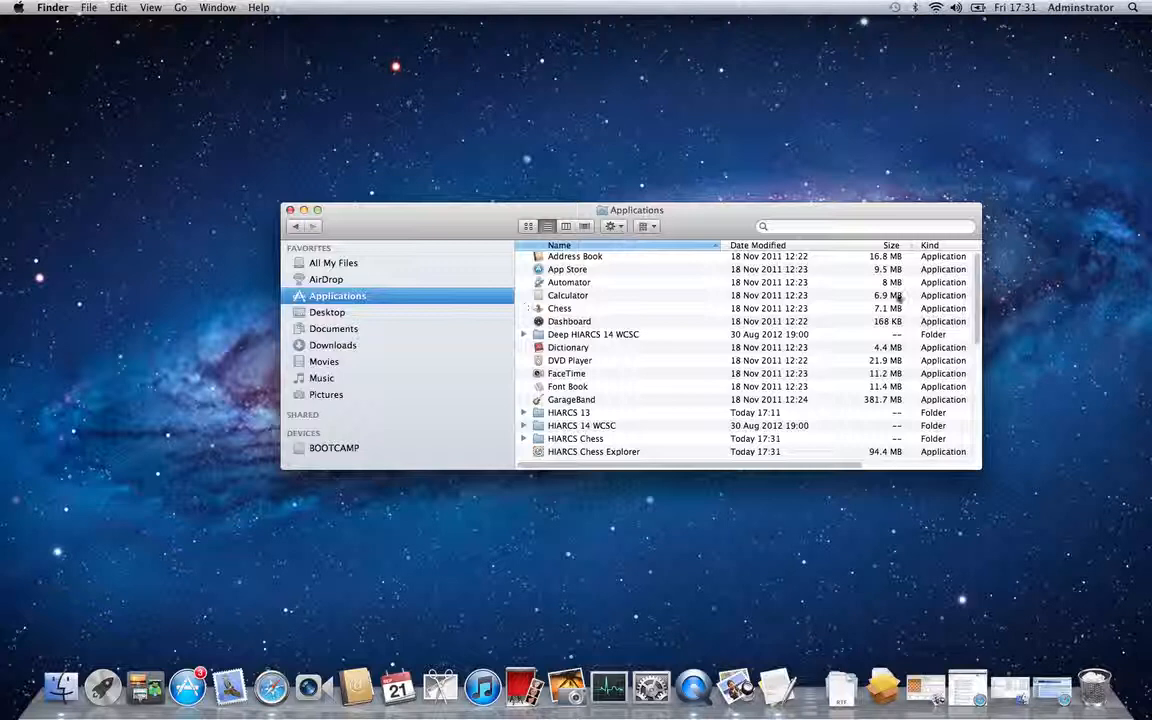
scroll("down", 3)
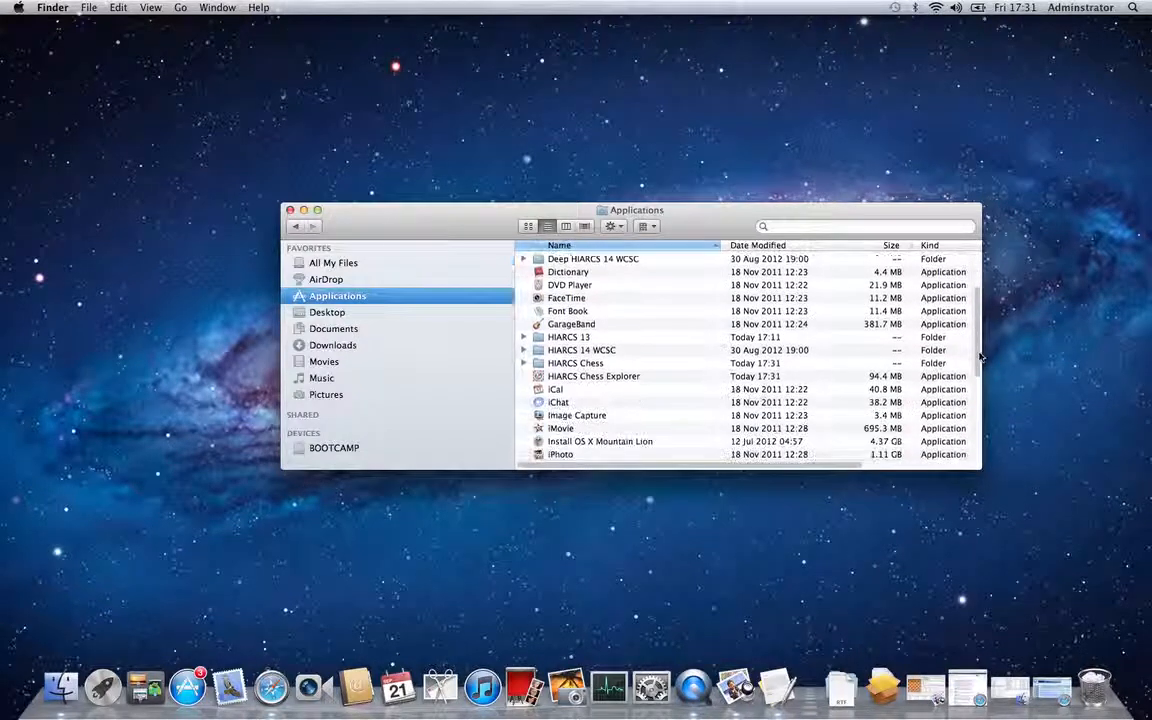
left_click(593, 377)
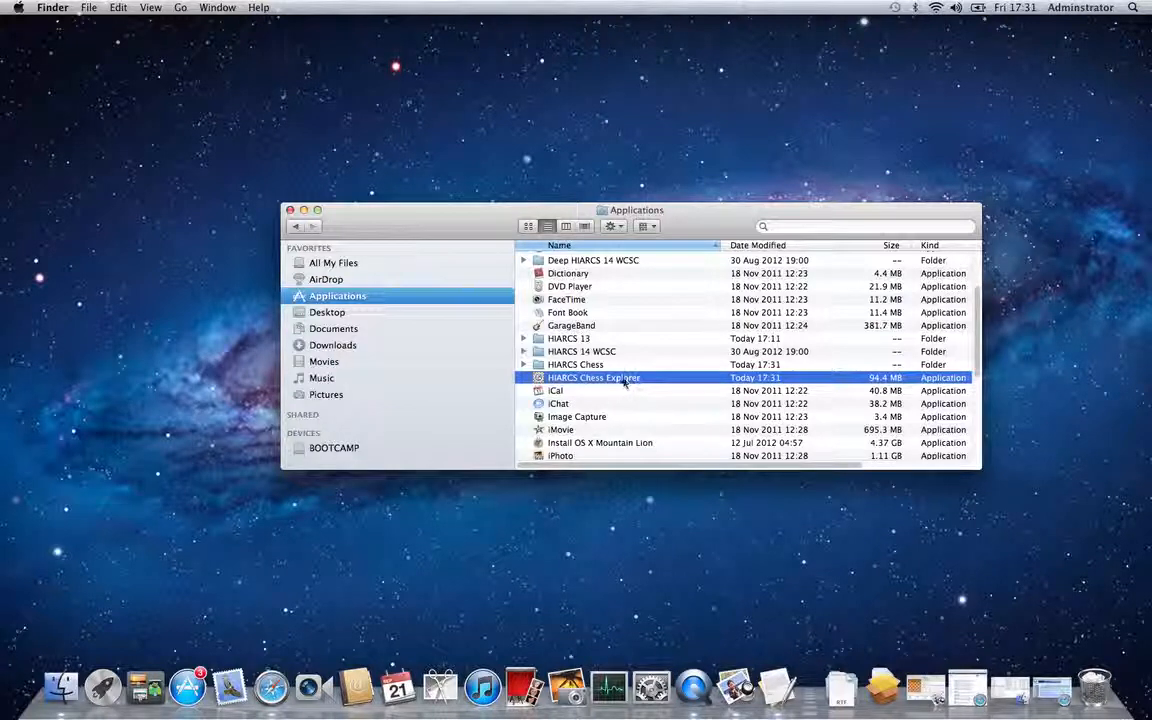
Step: Drag HIARCS Chess Explorer from Applications onto the Dock
left_click_drag(594, 377, 805, 647)
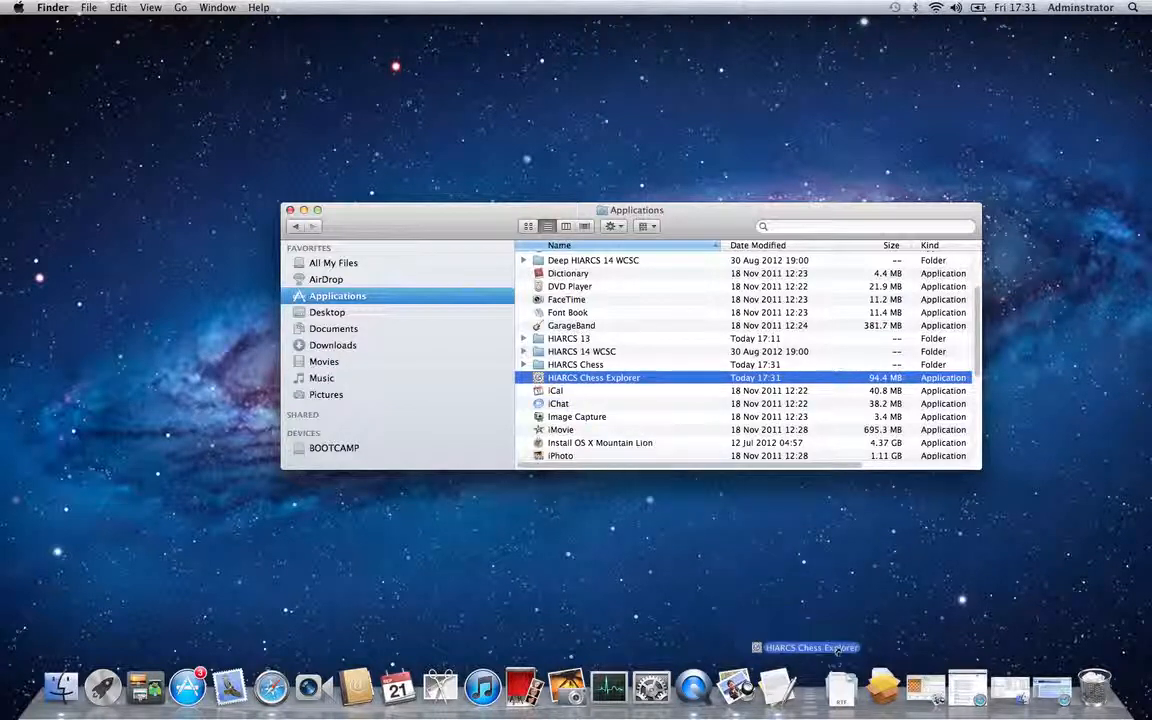
mouse_move(770, 687)
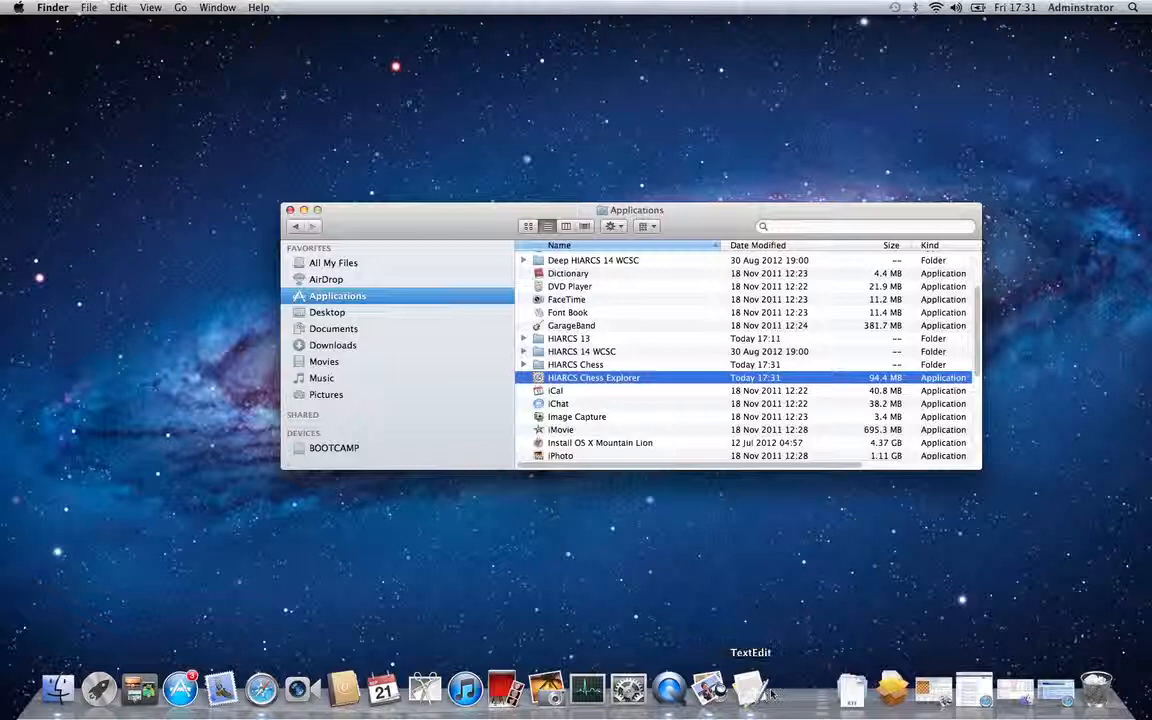
mouse_move(775, 691)
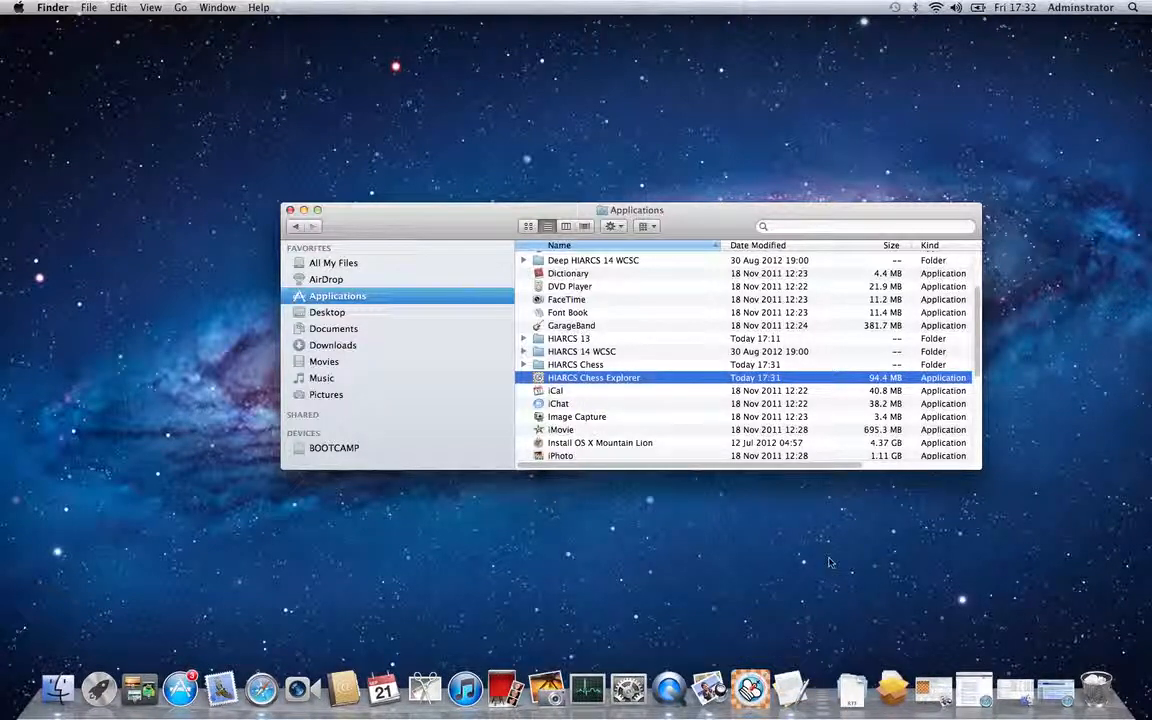
mouse_move(749, 689)
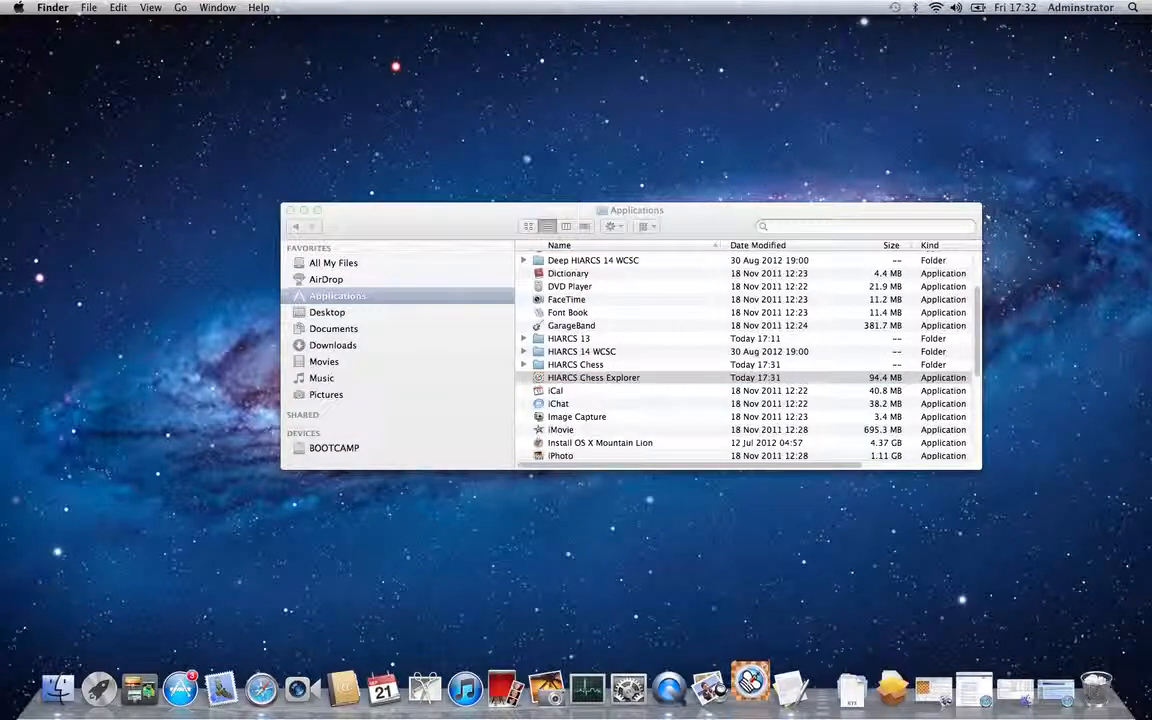
double_click(593, 377)
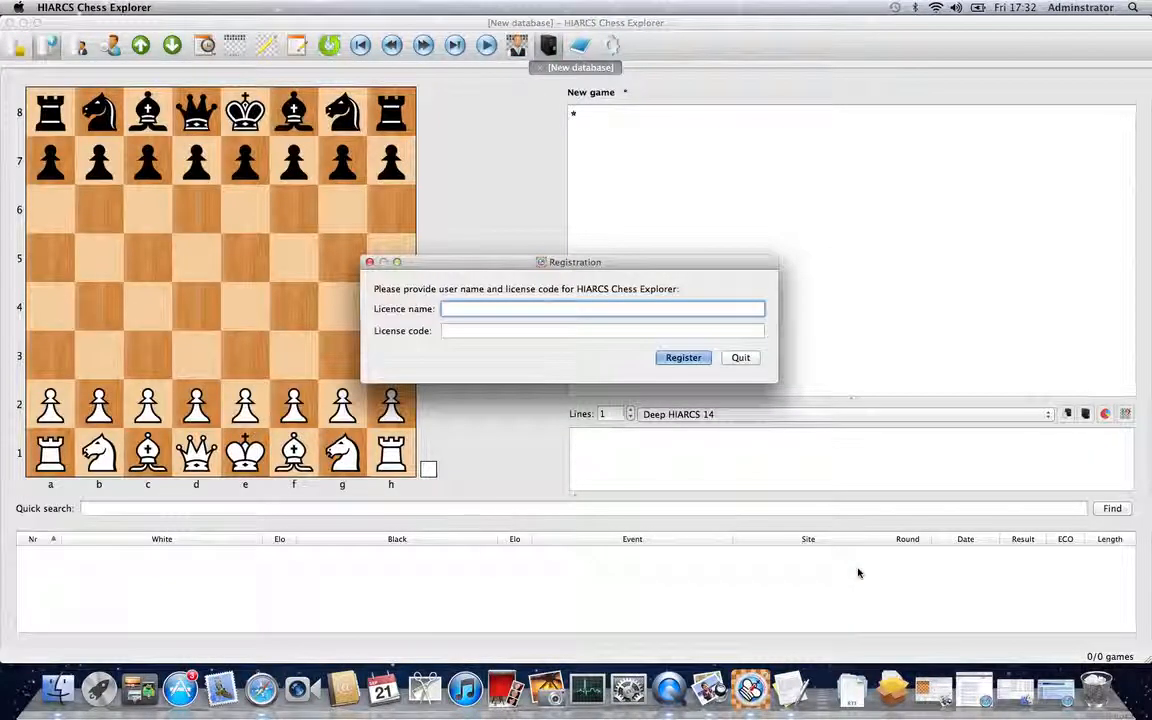
mouse_move(838, 560)
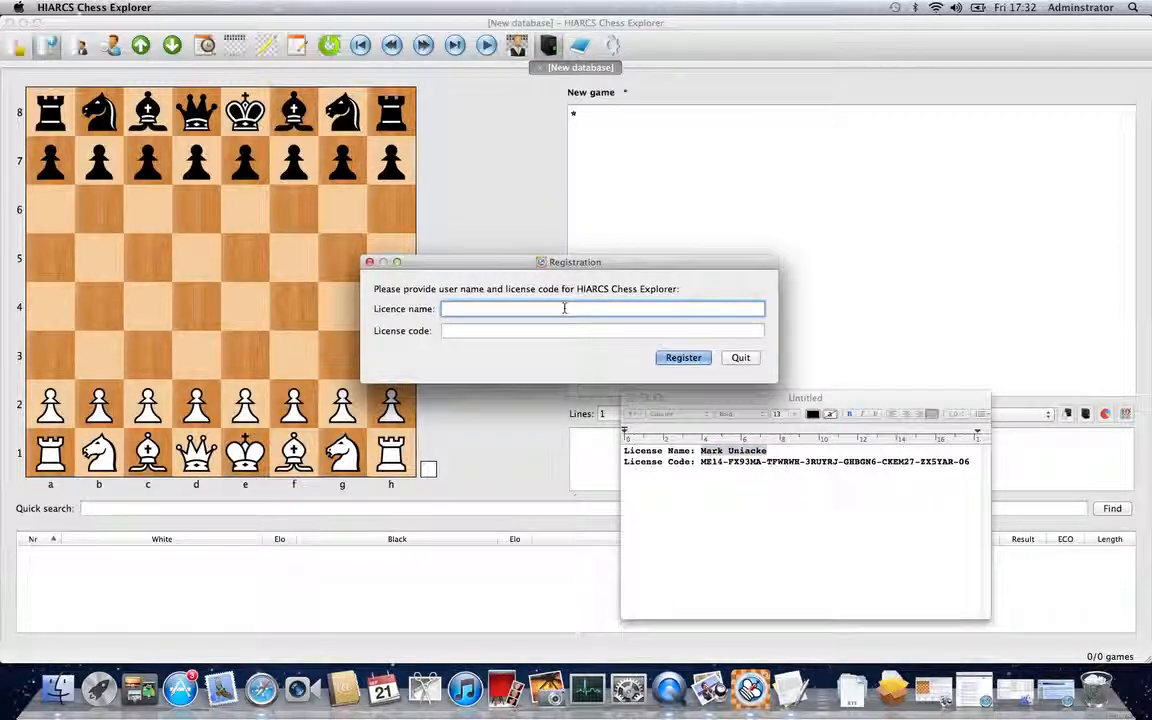
type("Mark Uniacke")
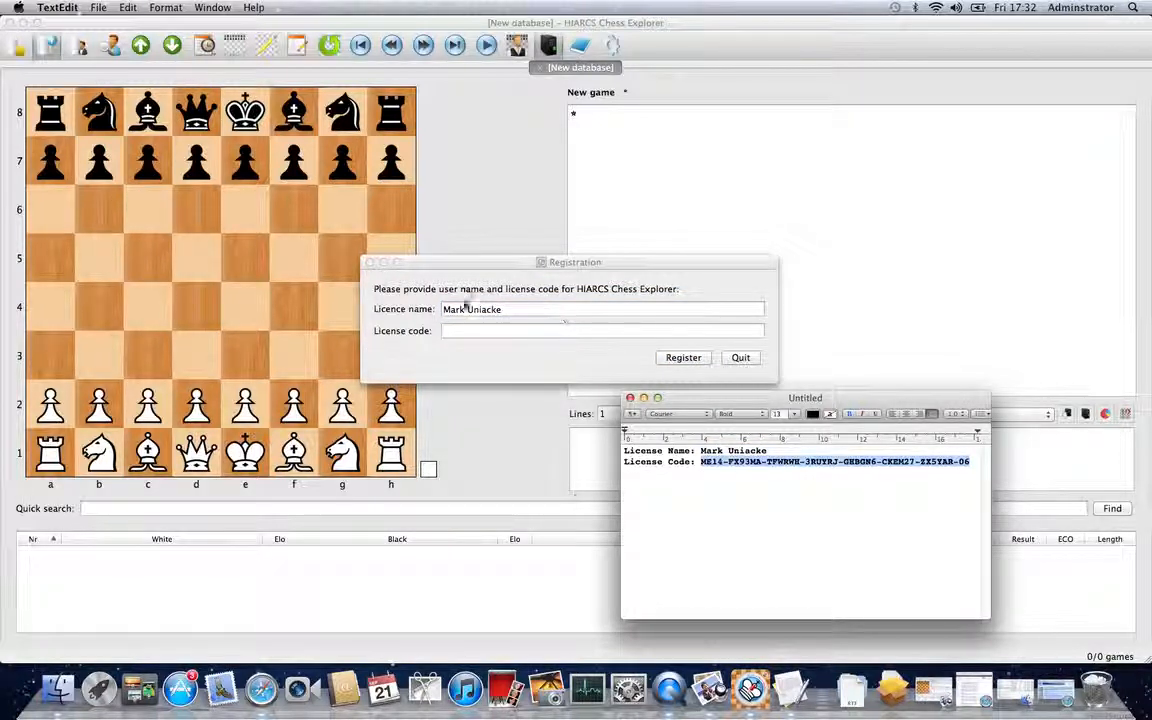
left_click(601, 330)
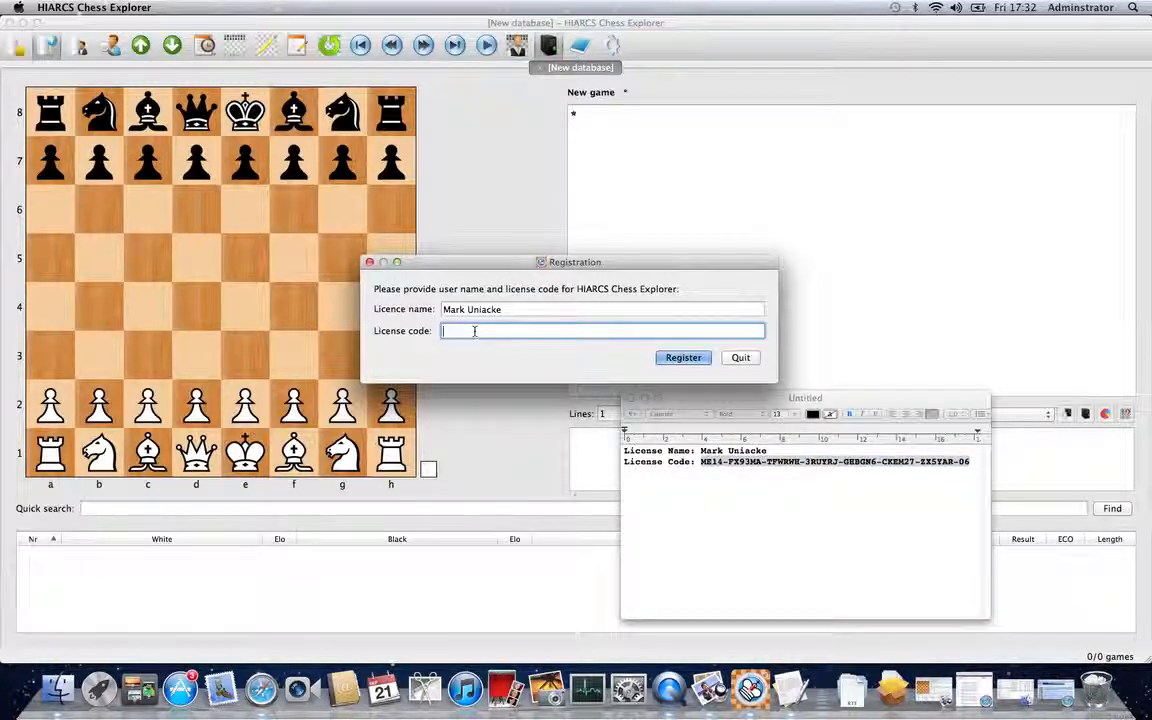
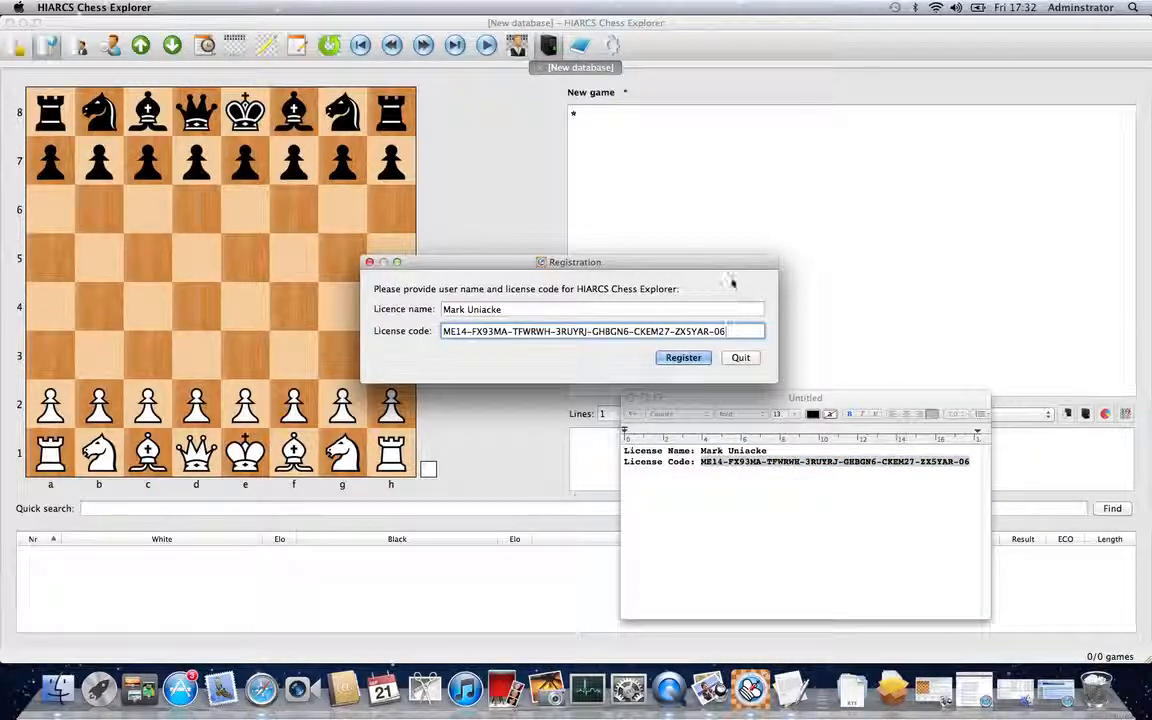